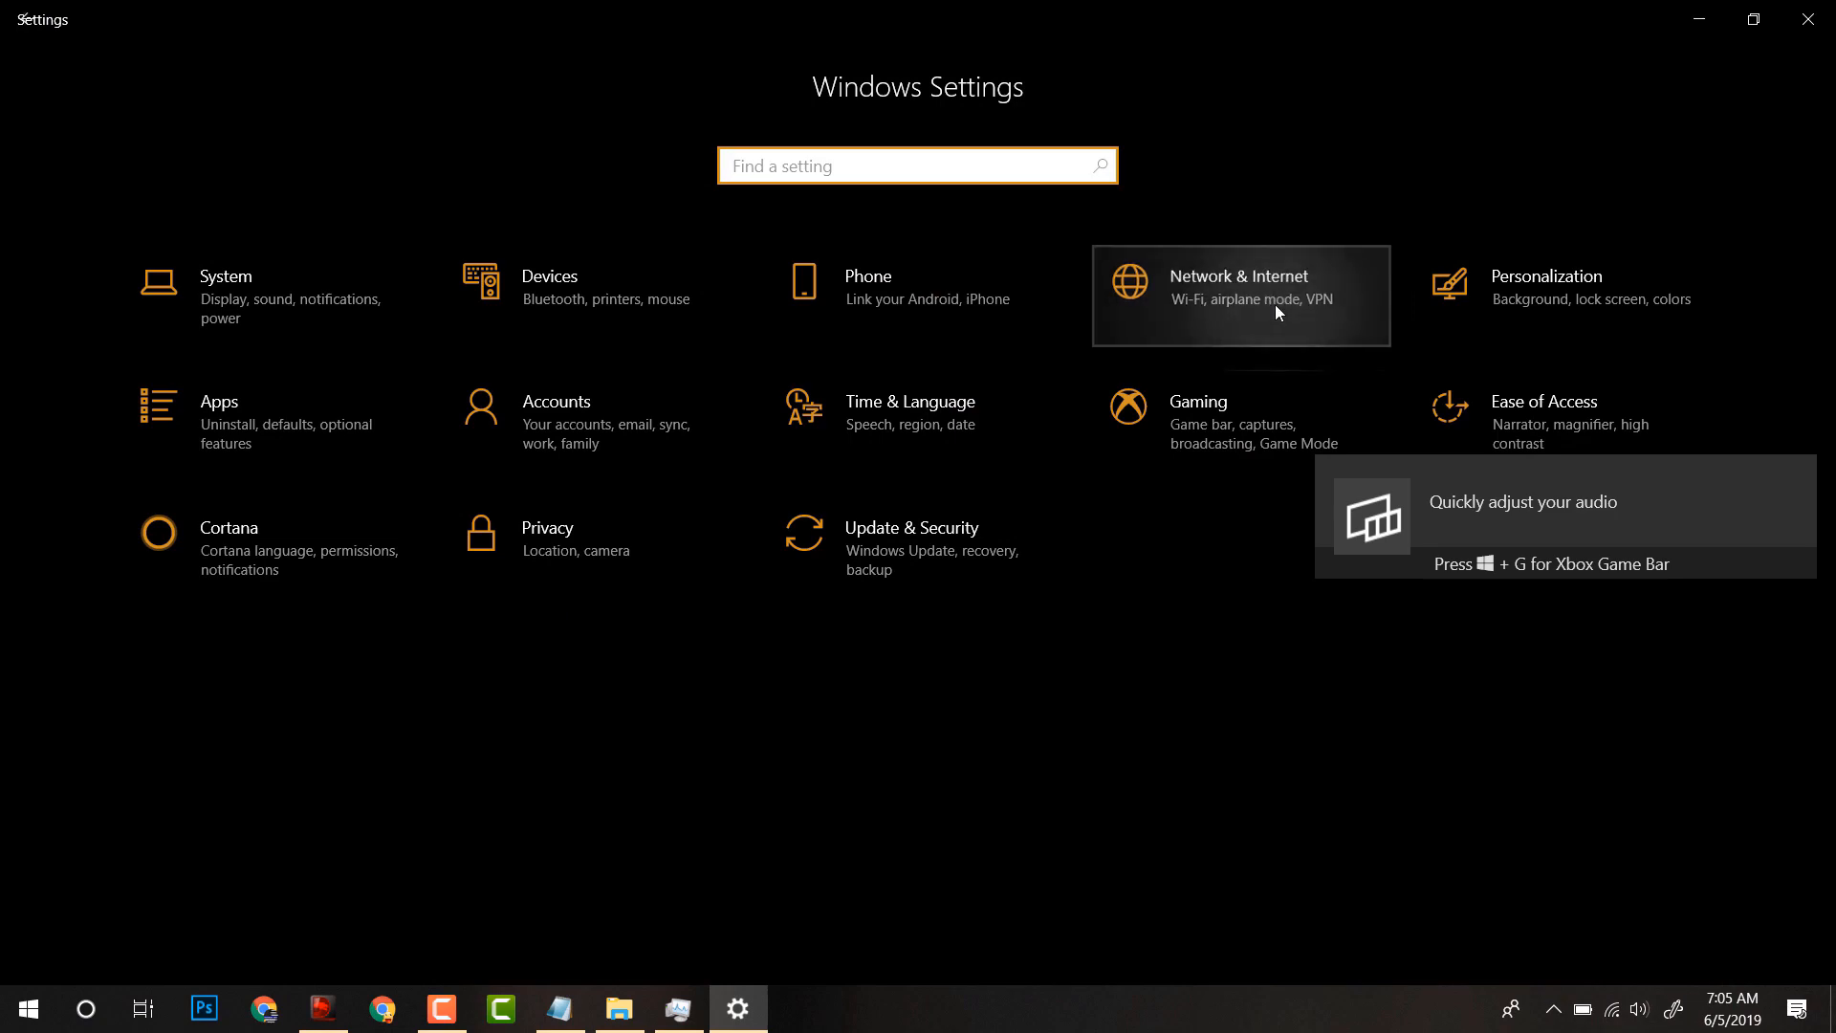
Step: Show the Wi-Fi page under Network & Internet in Settings
left_click(1240, 295)
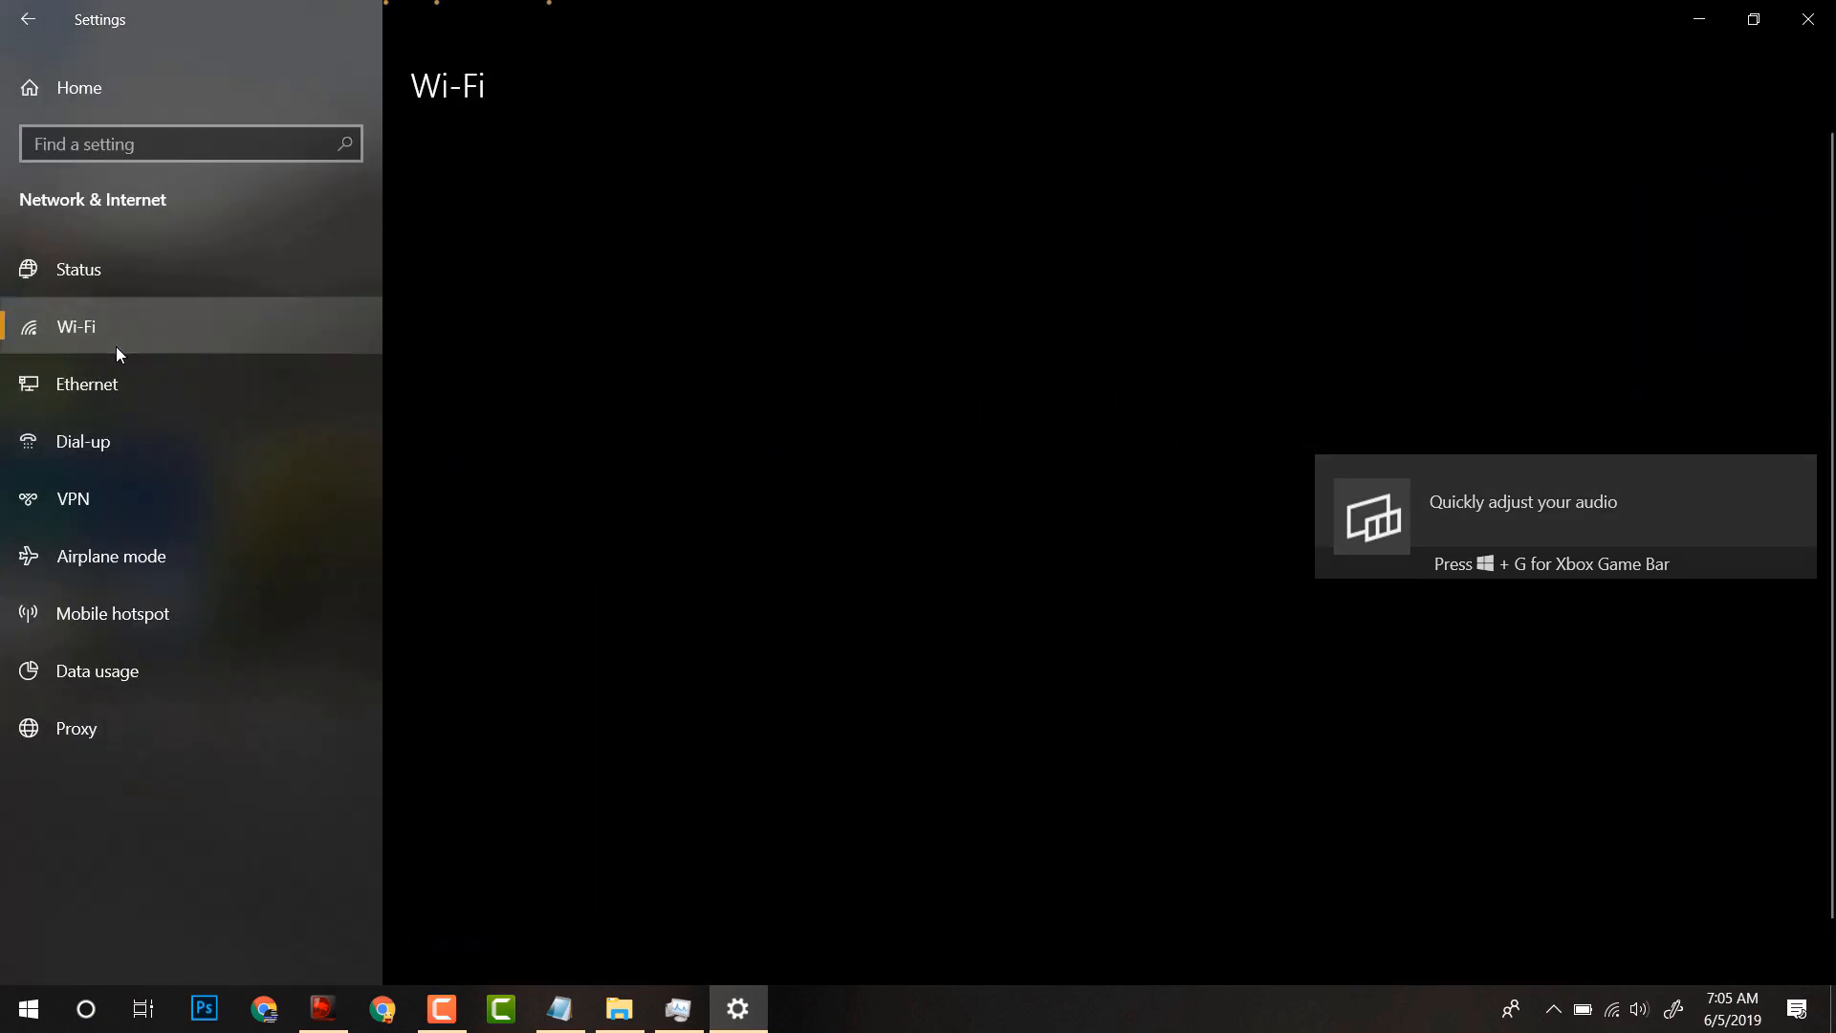
left_click(75, 326)
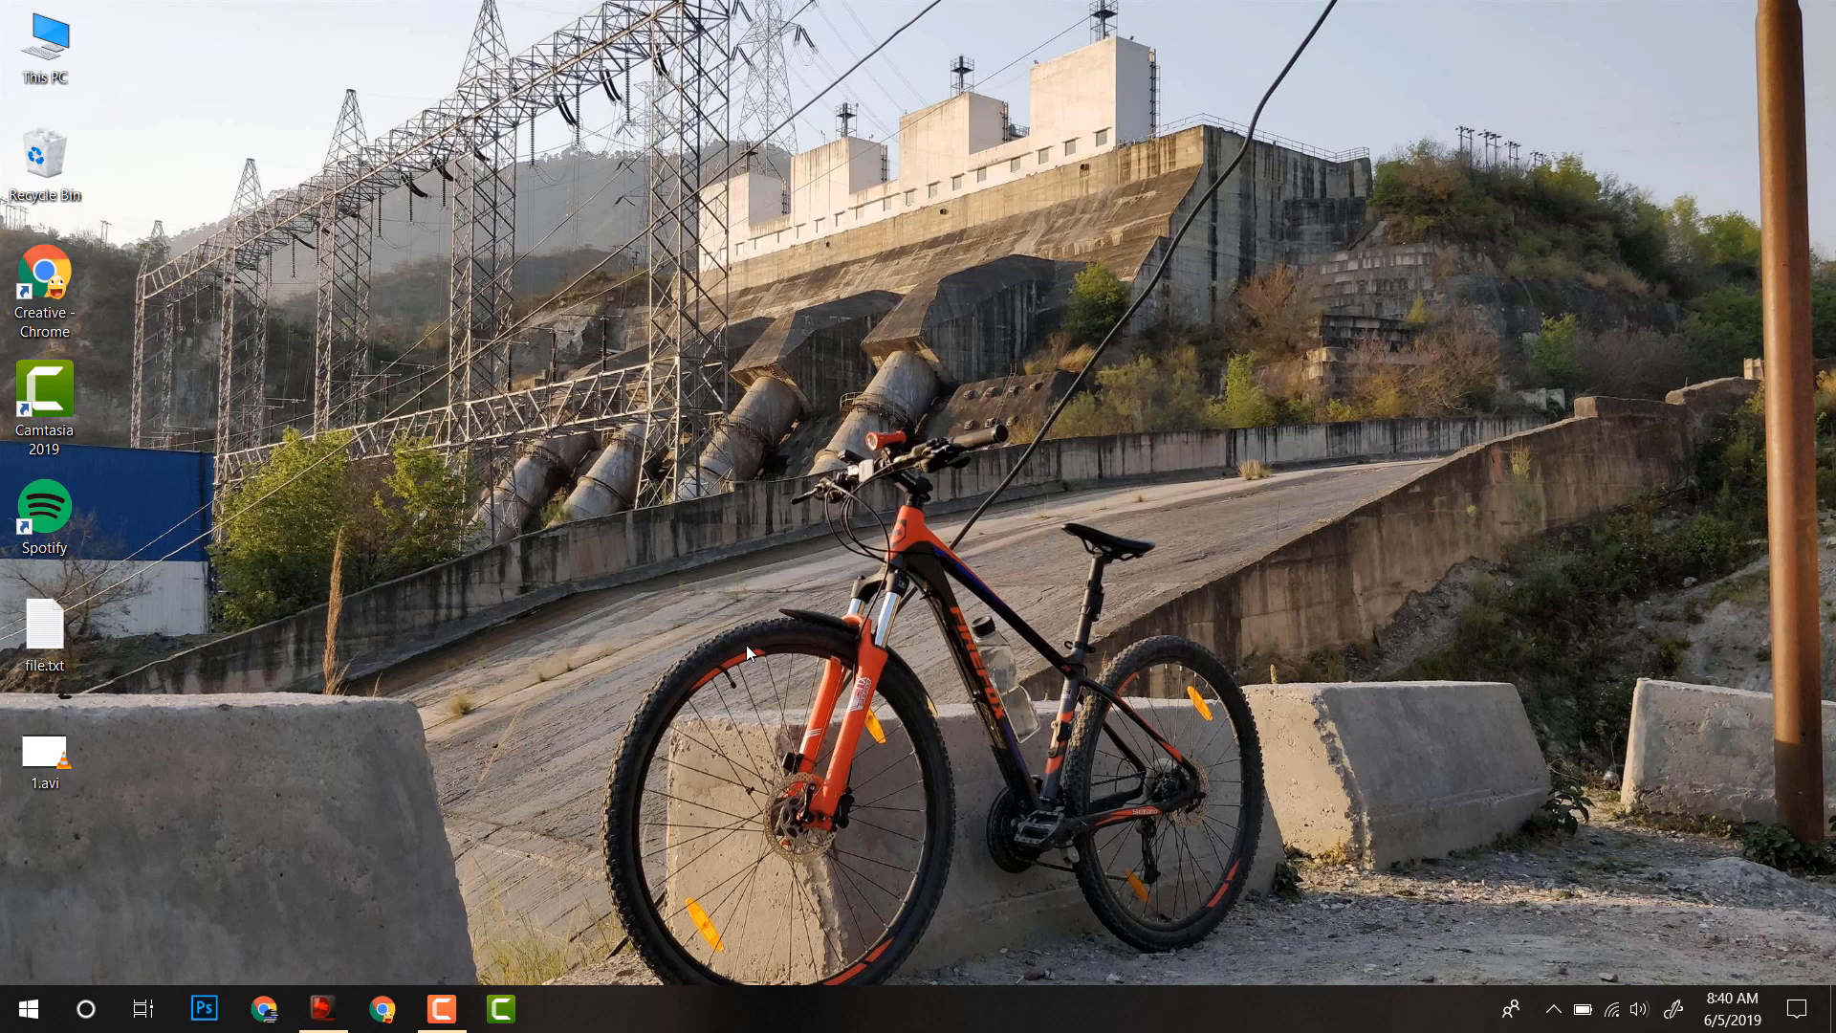
mouse_move(1373, 382)
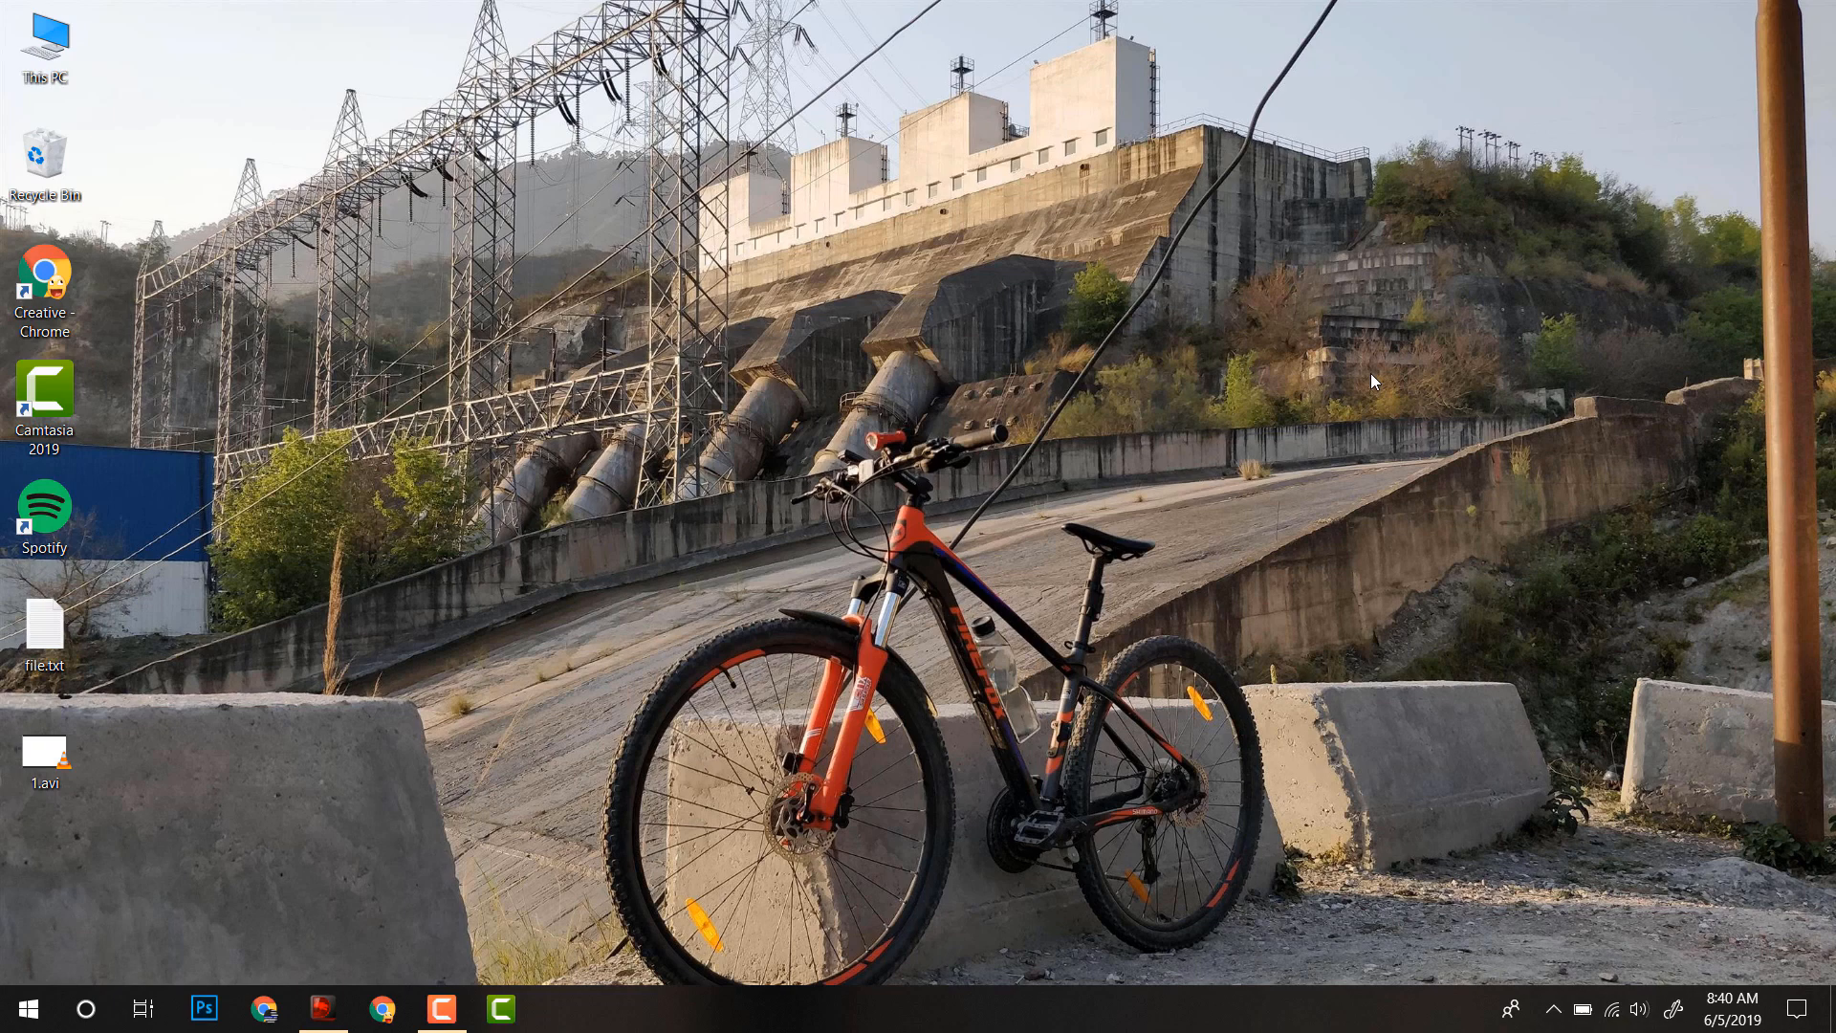
mouse_move(763, 531)
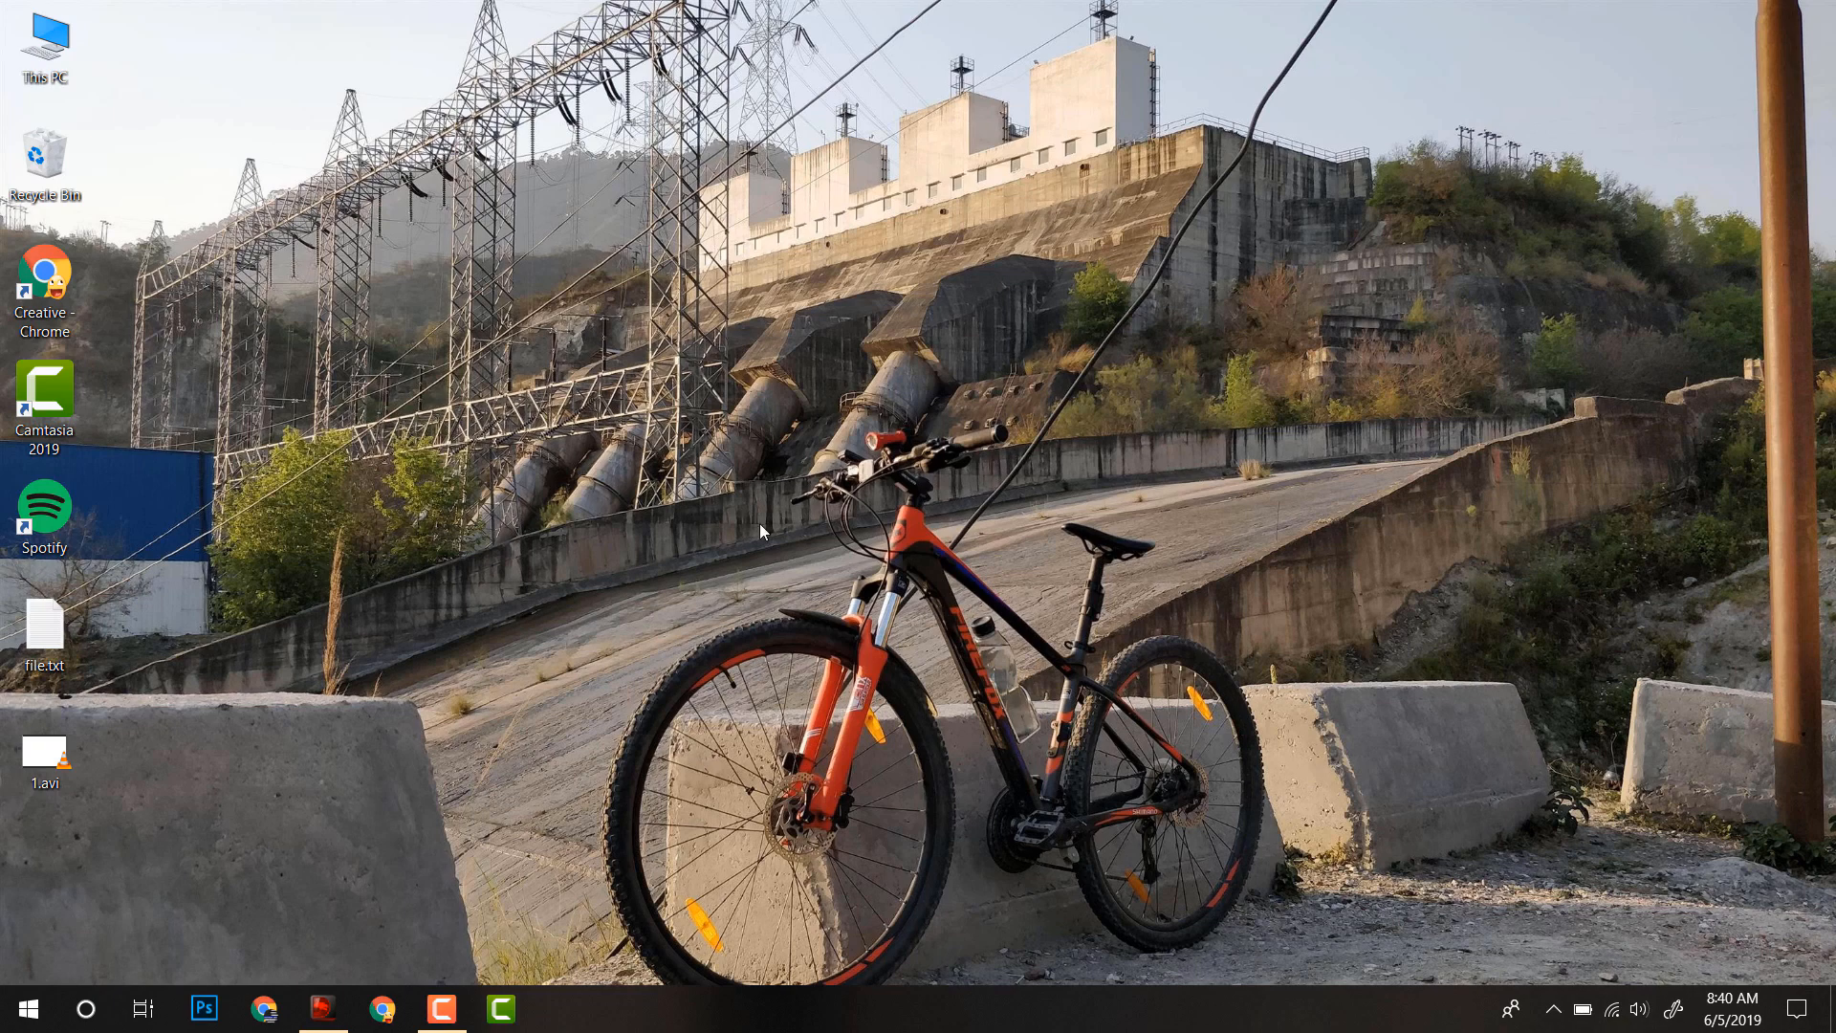
Step: In the Services console, show the Windows Update service's Properties dialog
left_click(85, 1007)
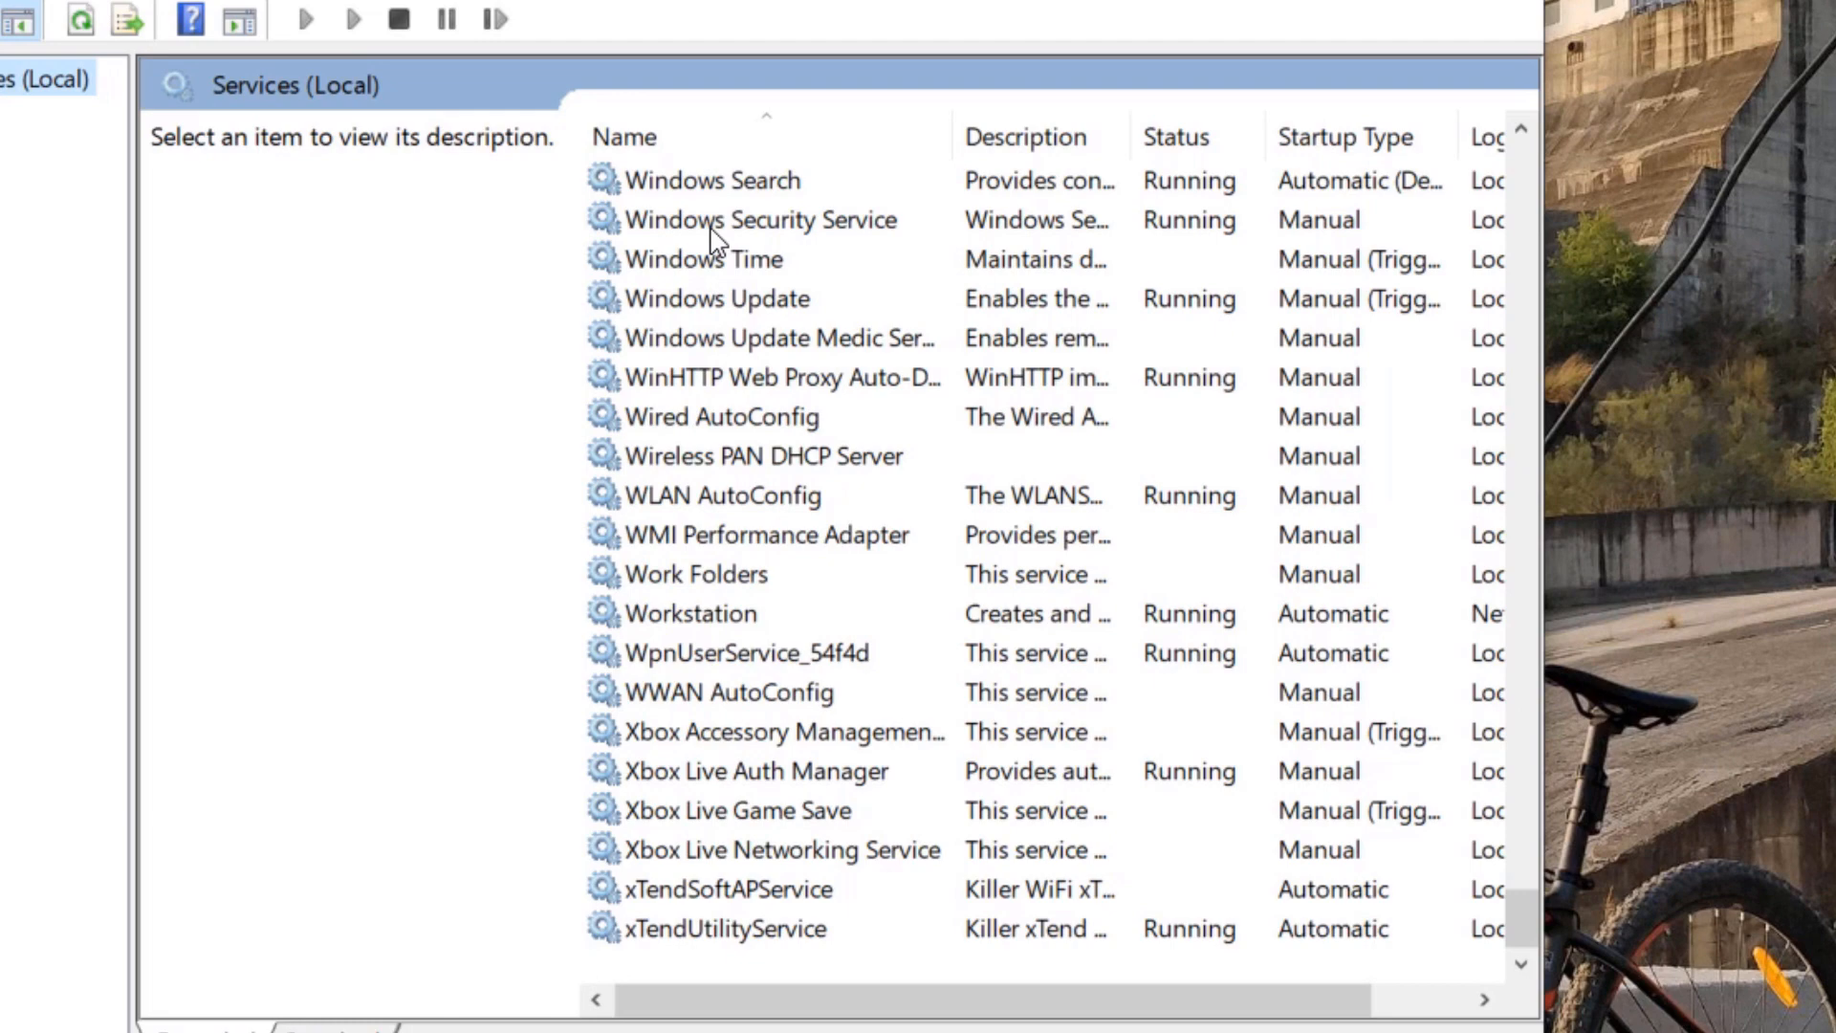
left_click(721, 299)
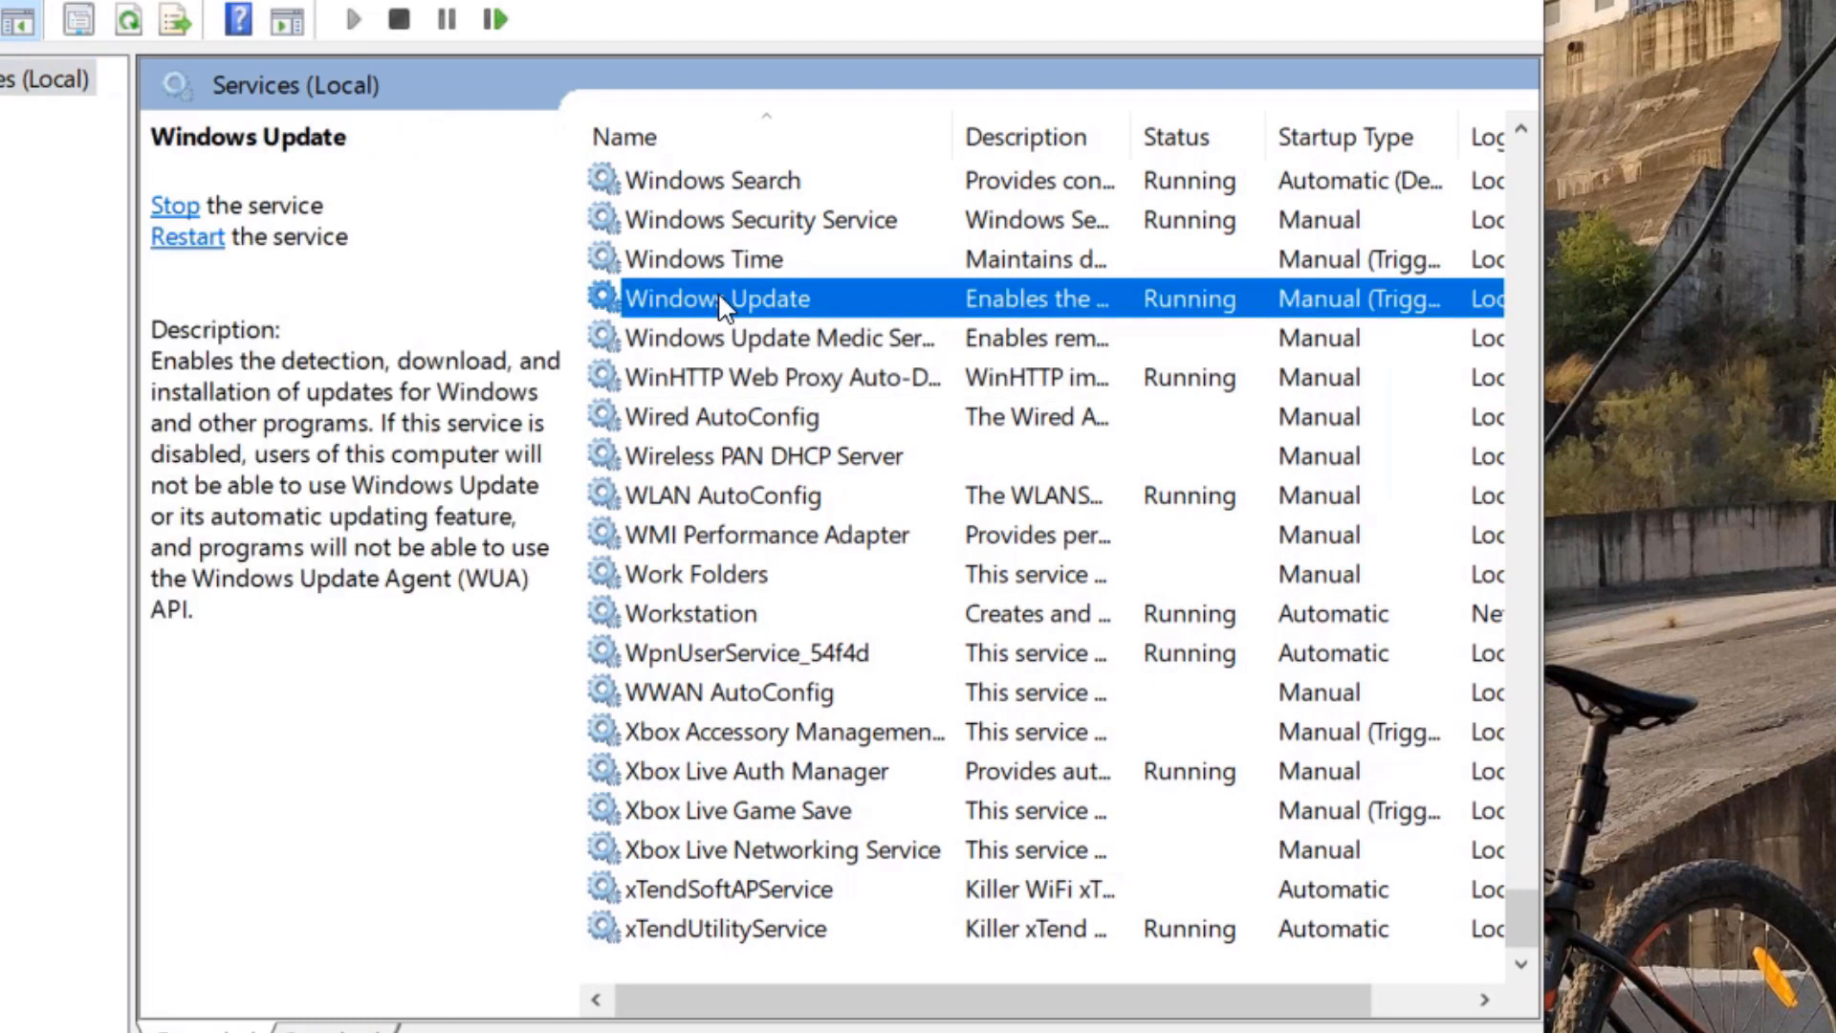
double_click(718, 297)
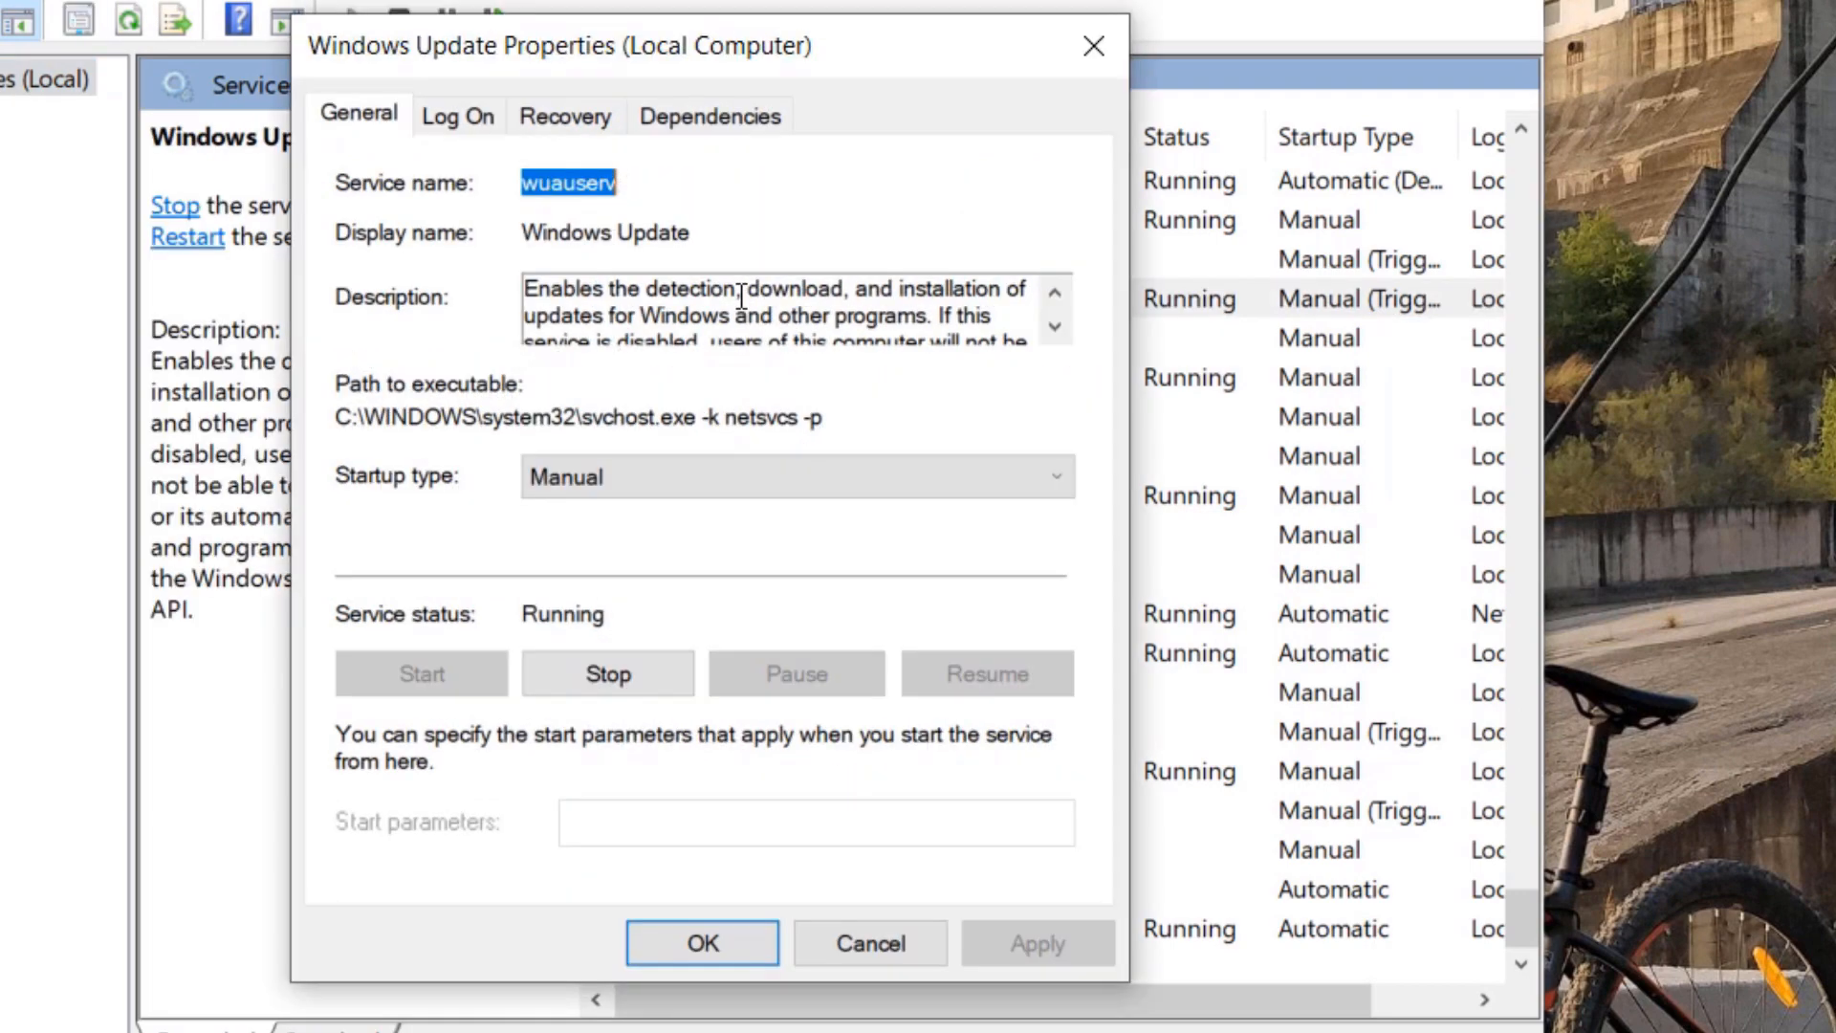
Step: Set Windows Update's startup type to Disabled, stop the service, and apply
left_click(795, 476)
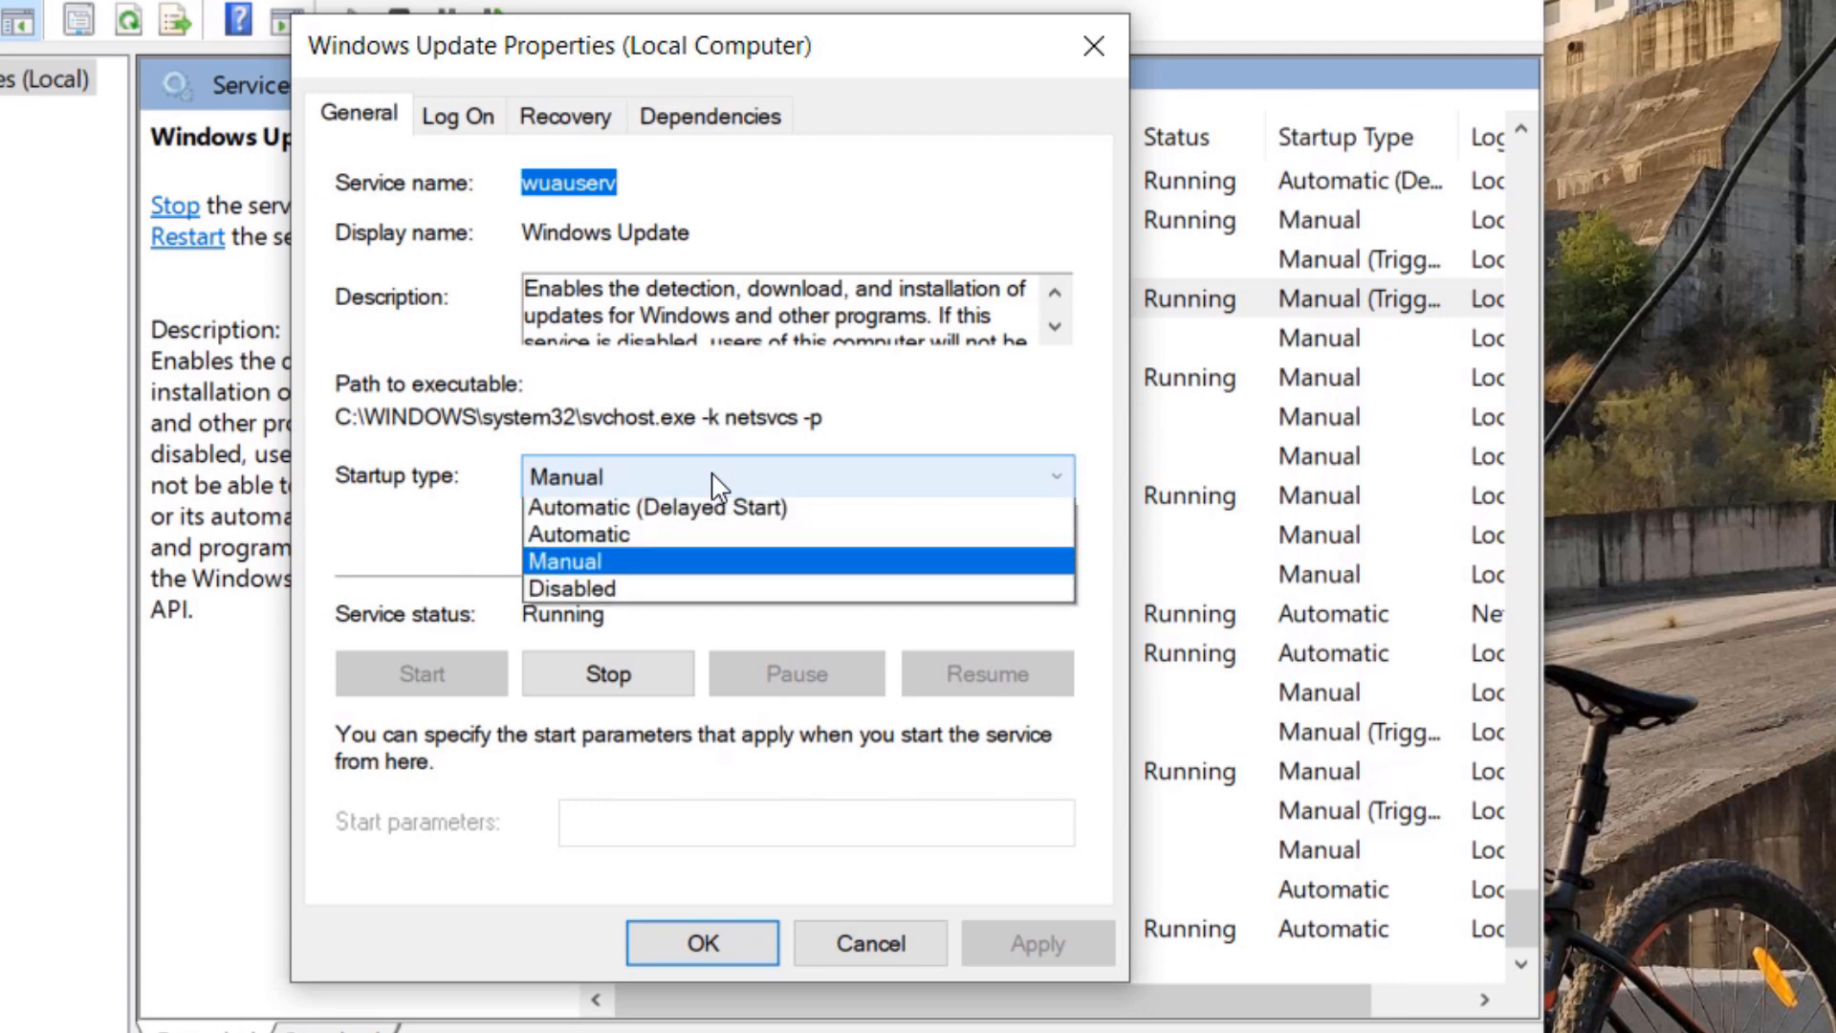
left_click(576, 588)
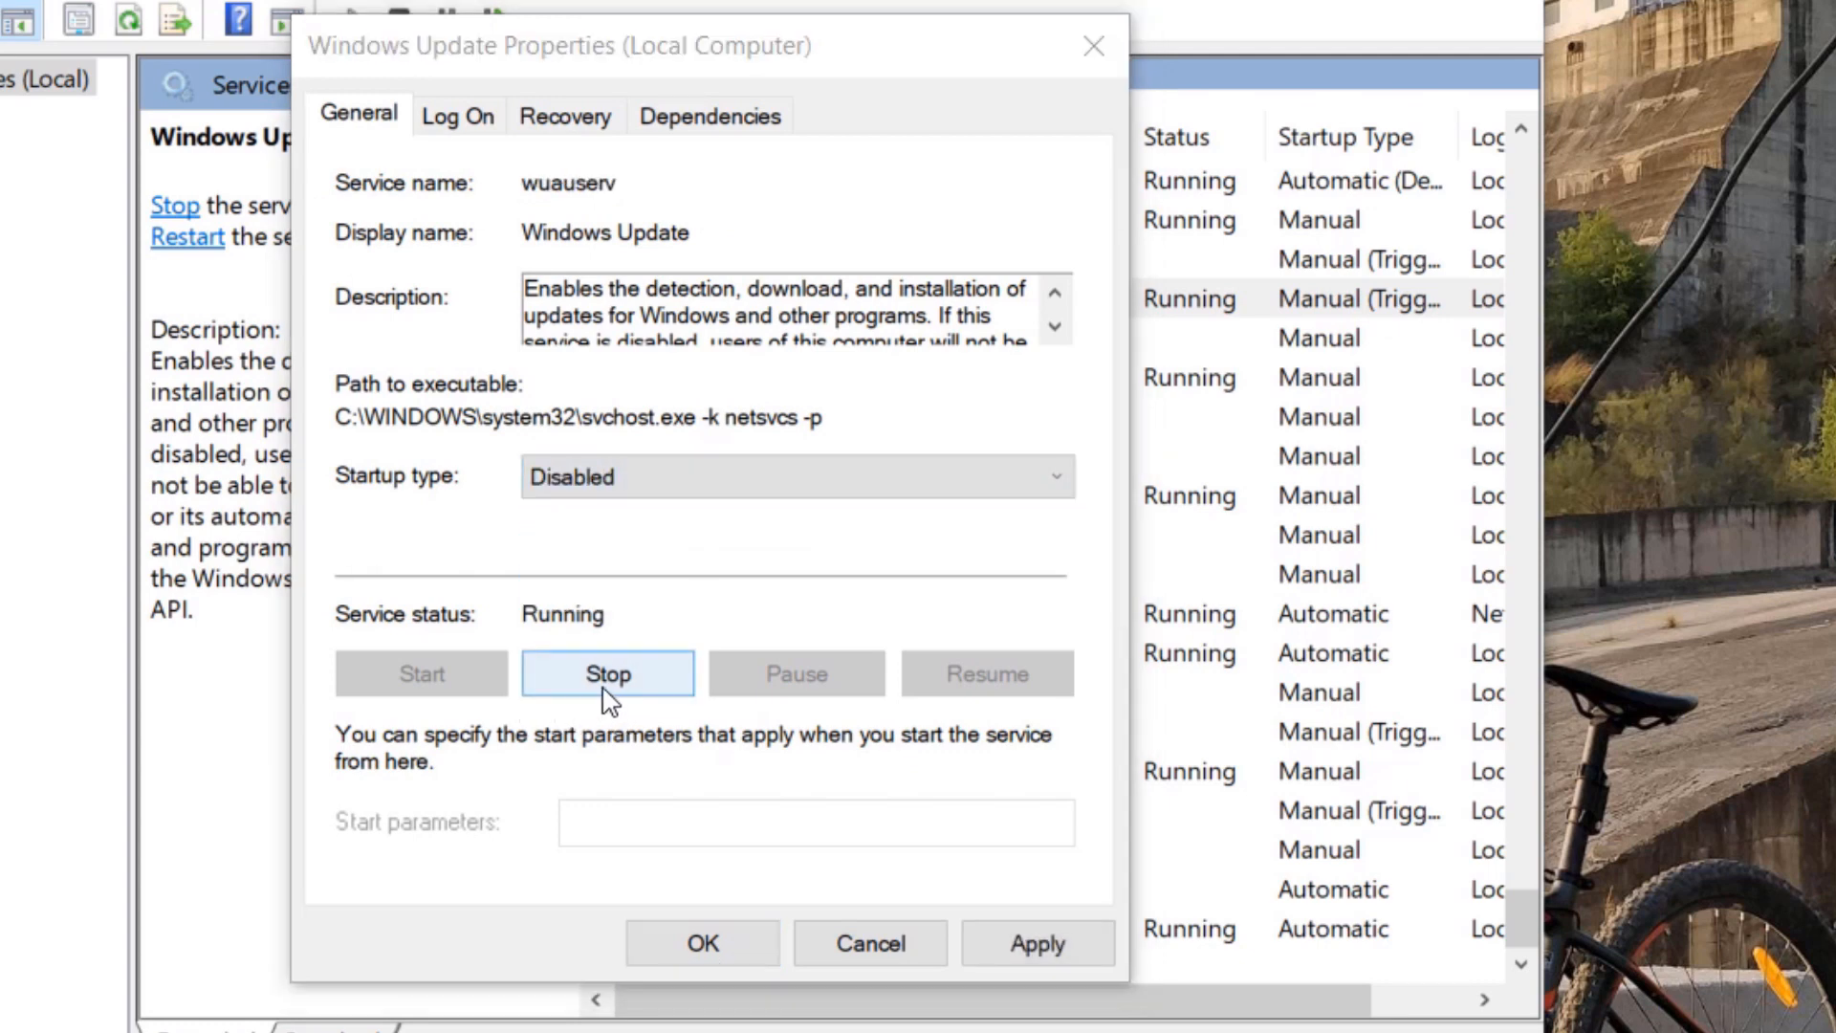
left_click(607, 673)
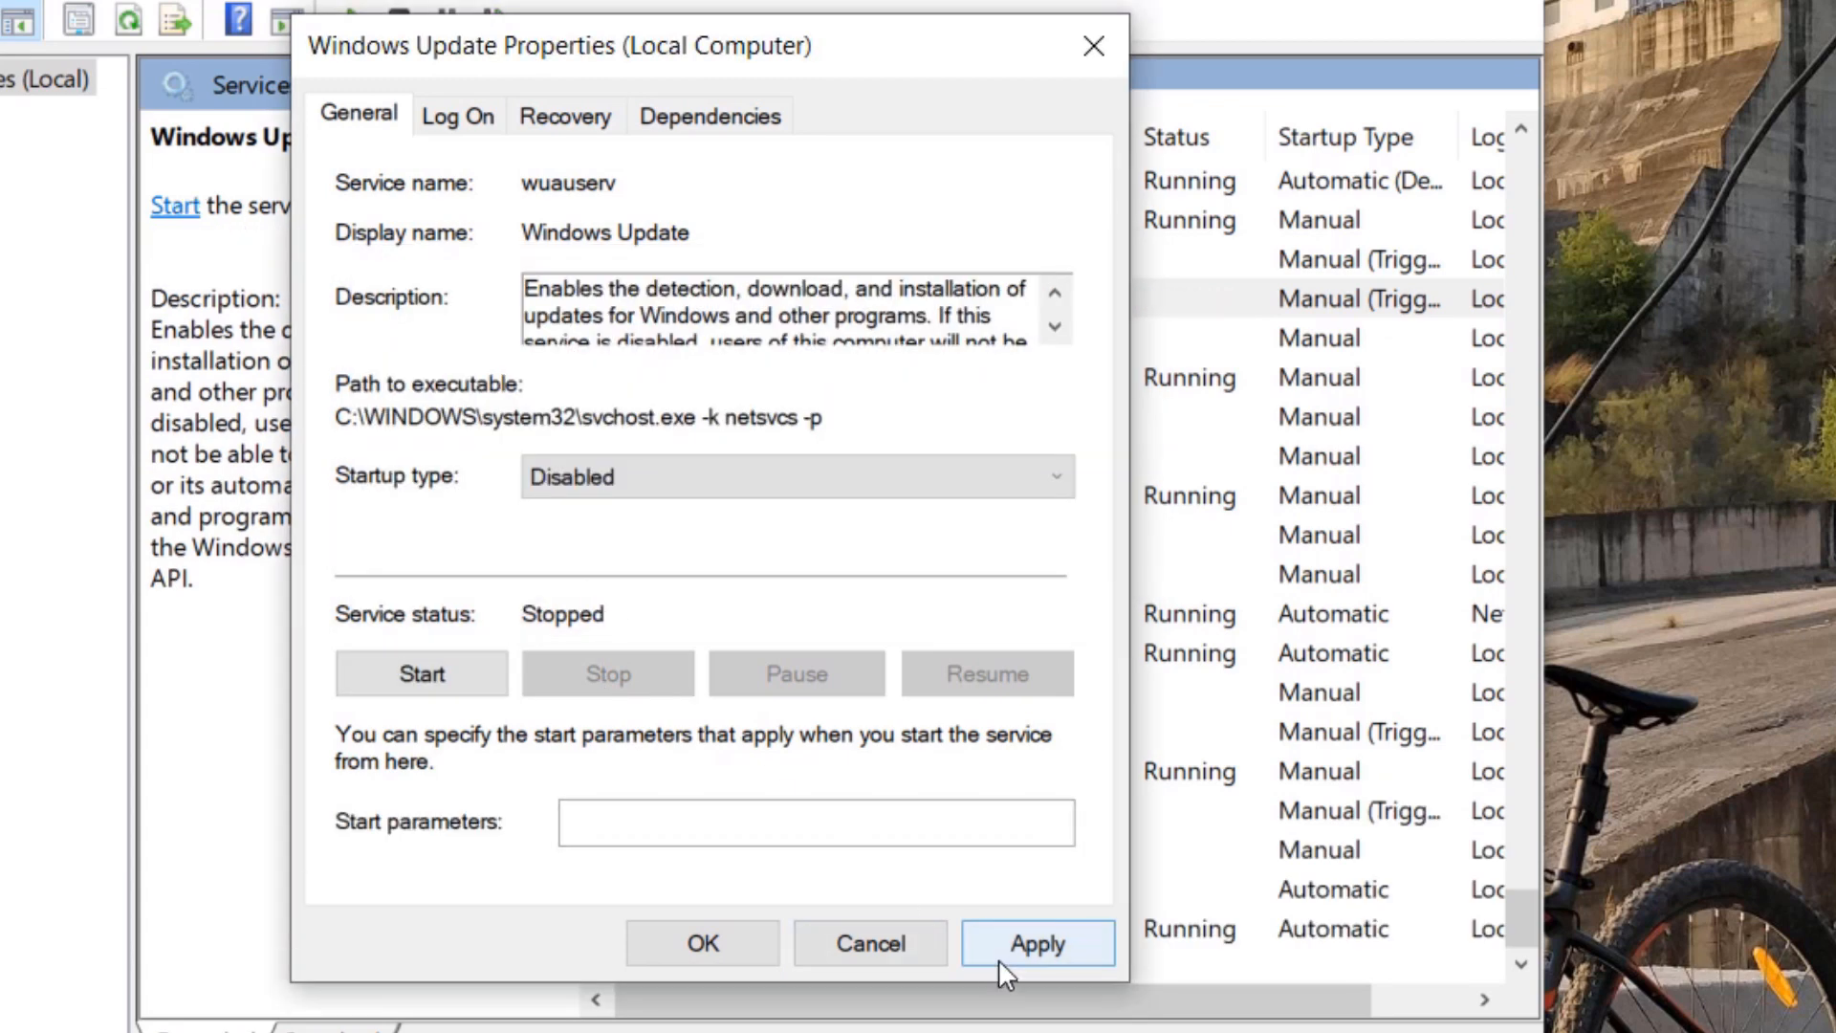
left_click(1038, 943)
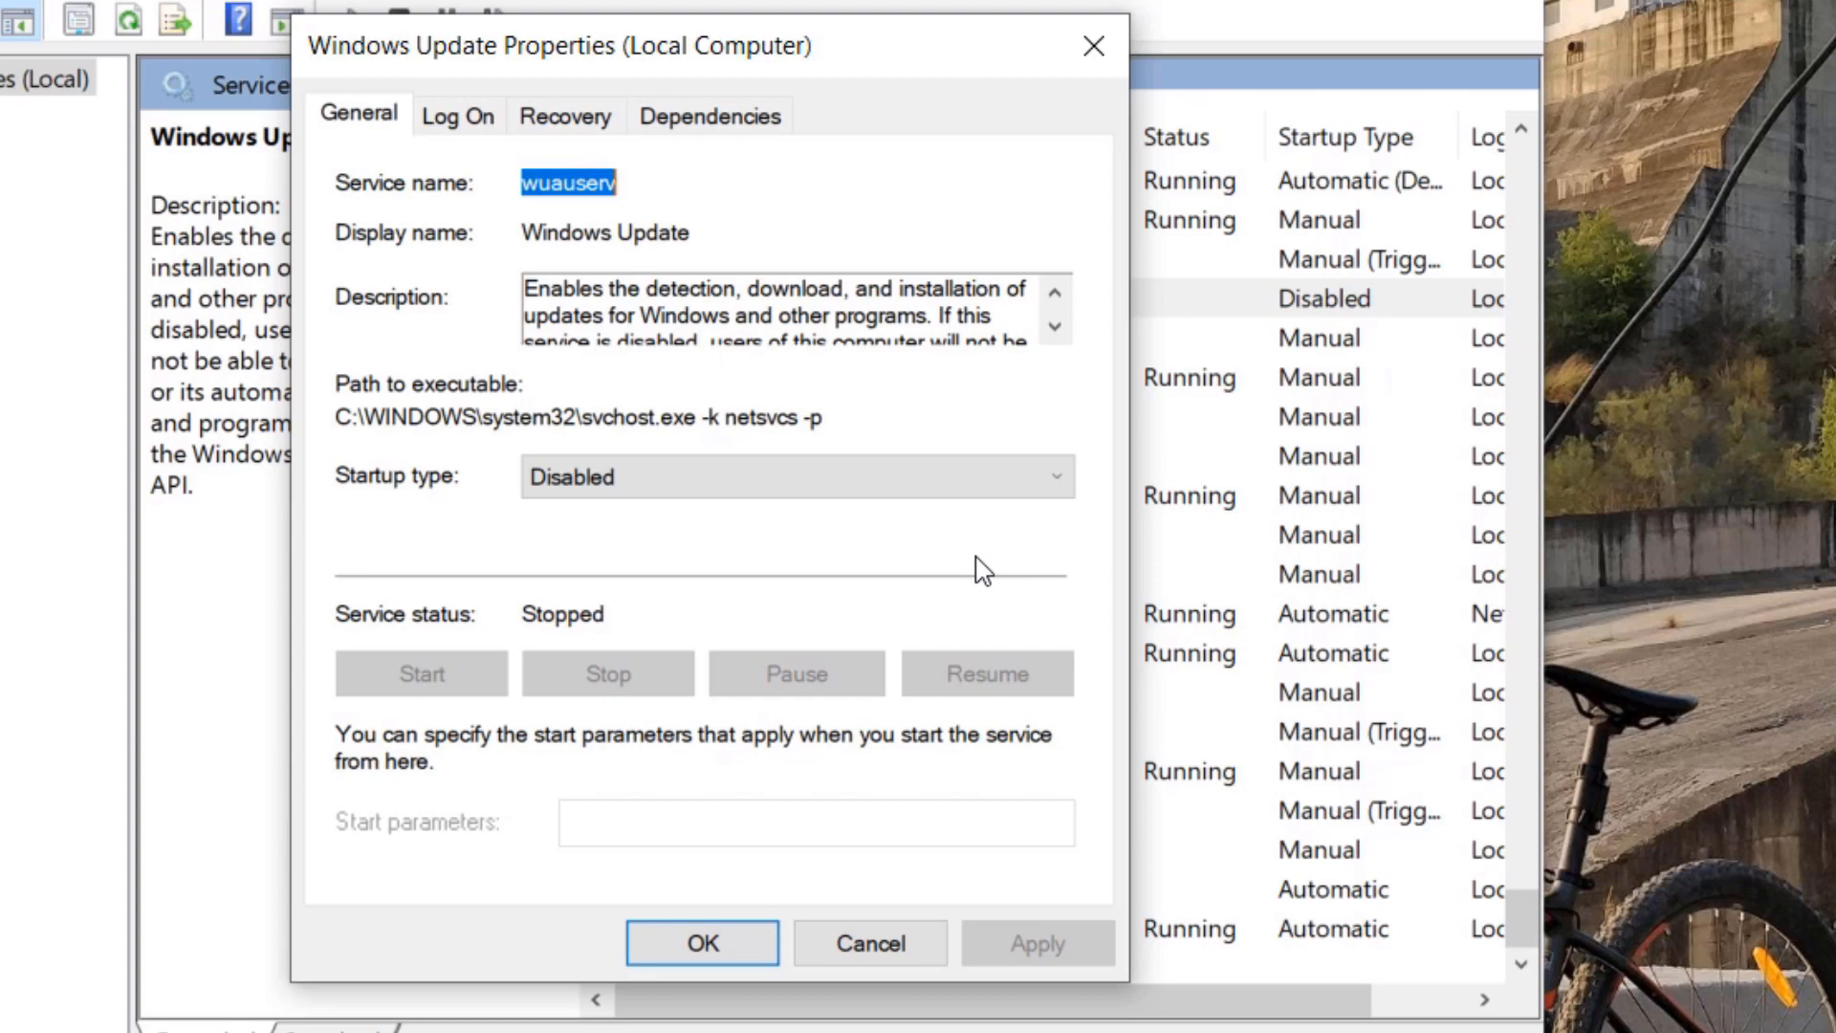